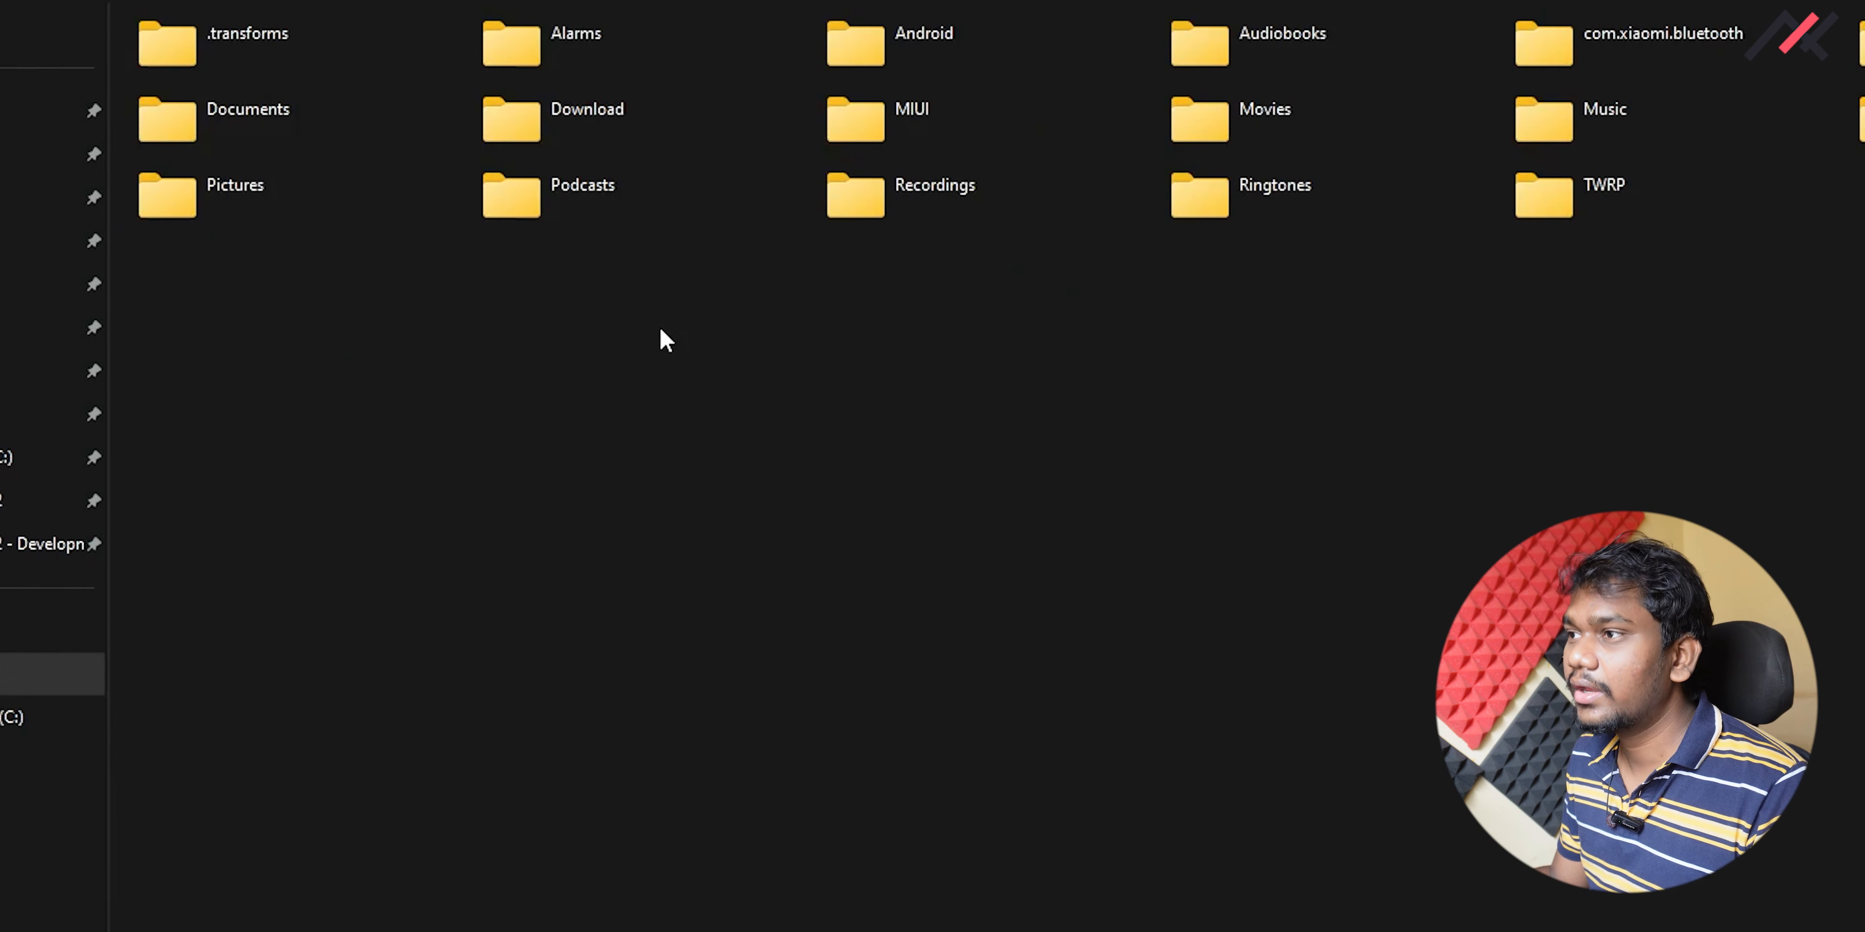
pyautogui.moveTo(848, 535)
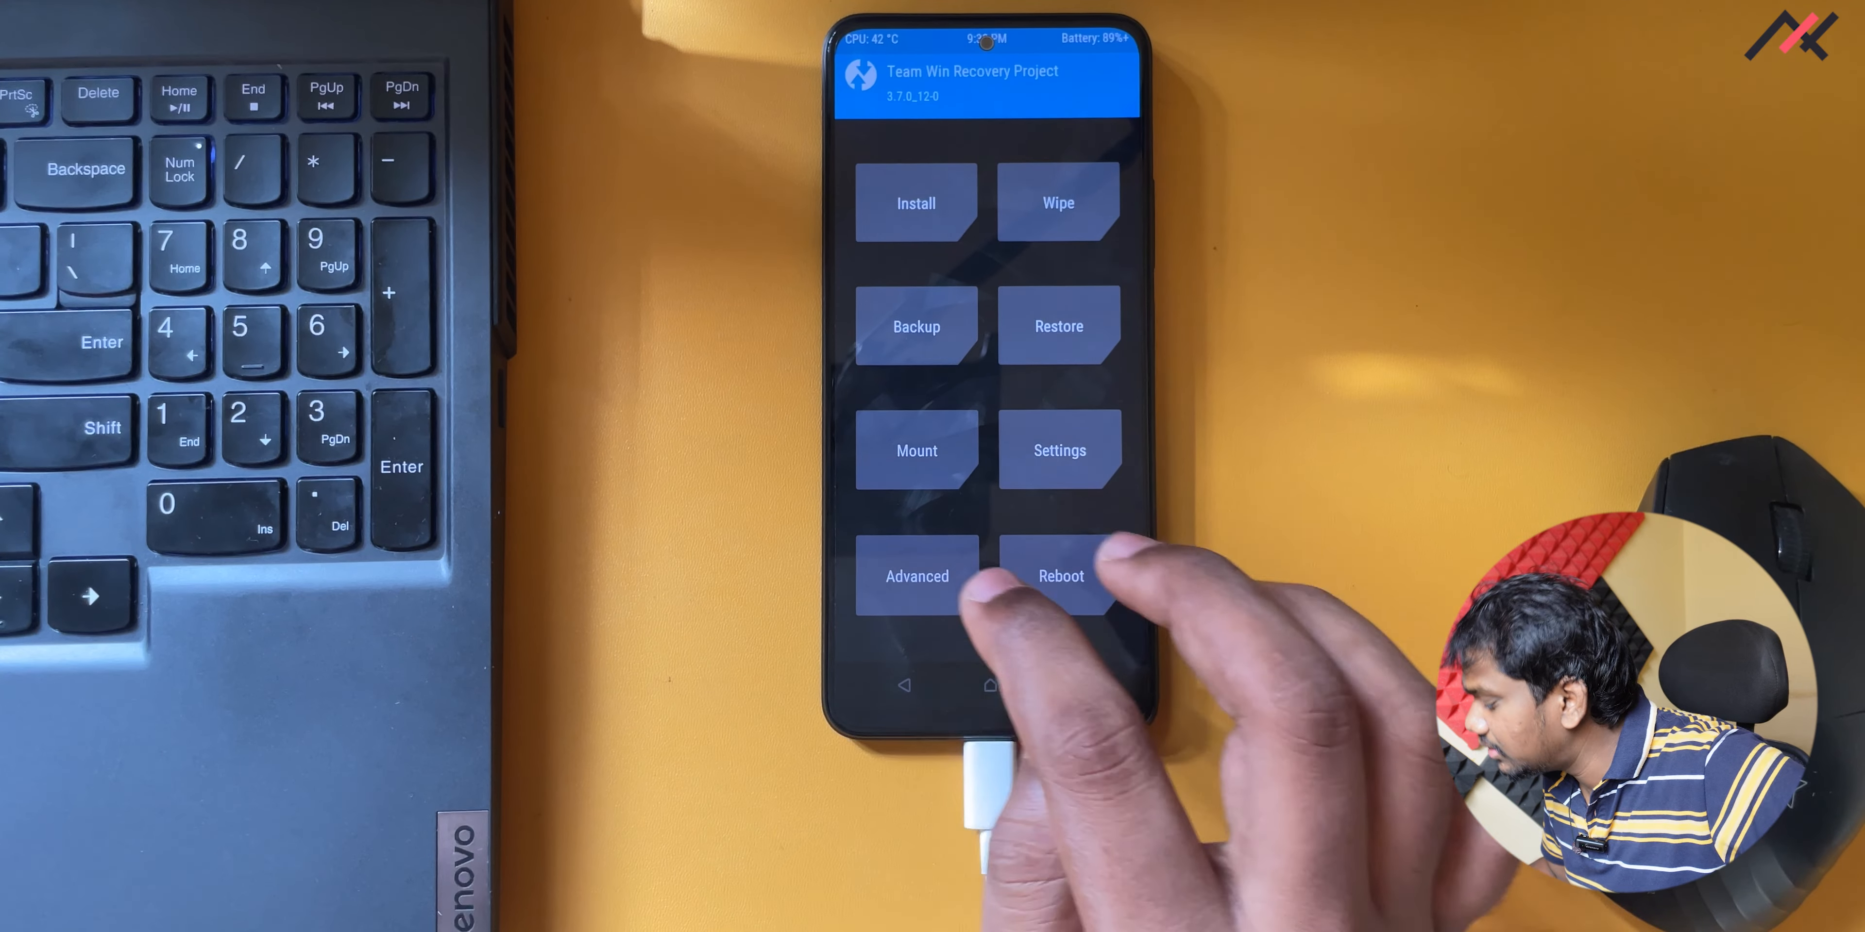
# Start ADB Sideload from TWRP's Advanced page so the phone awaits a package
pyautogui.click(916, 577)
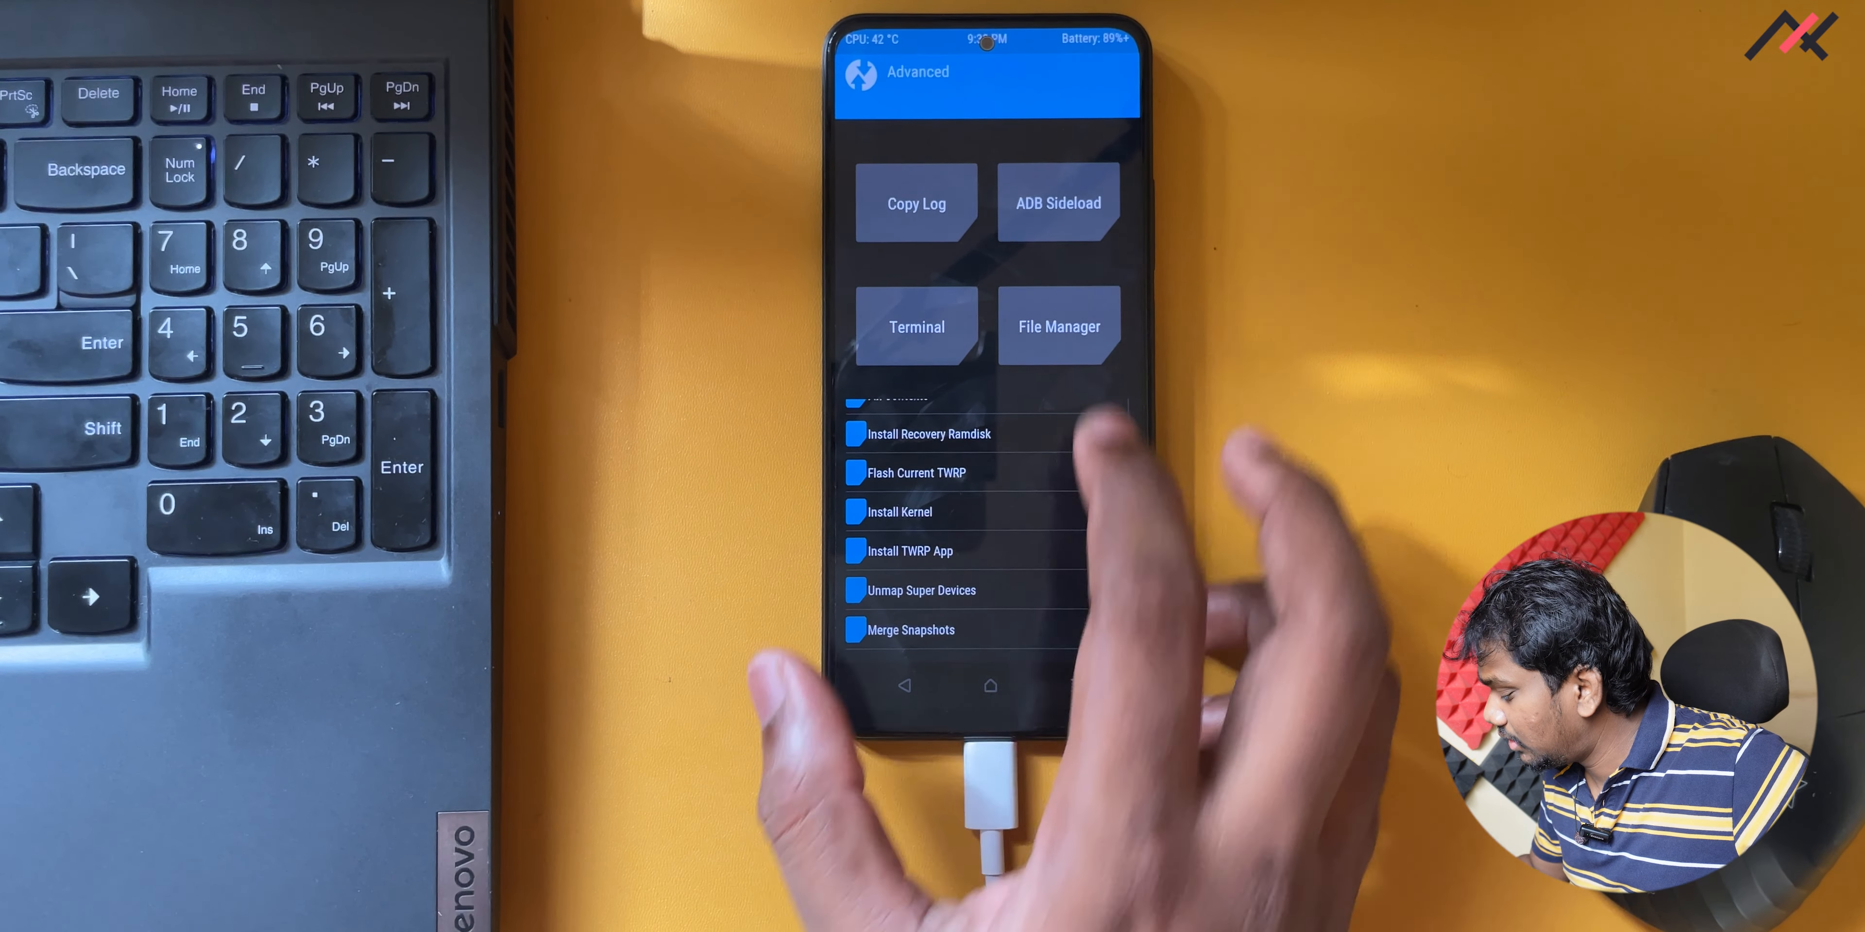
pyautogui.click(1059, 204)
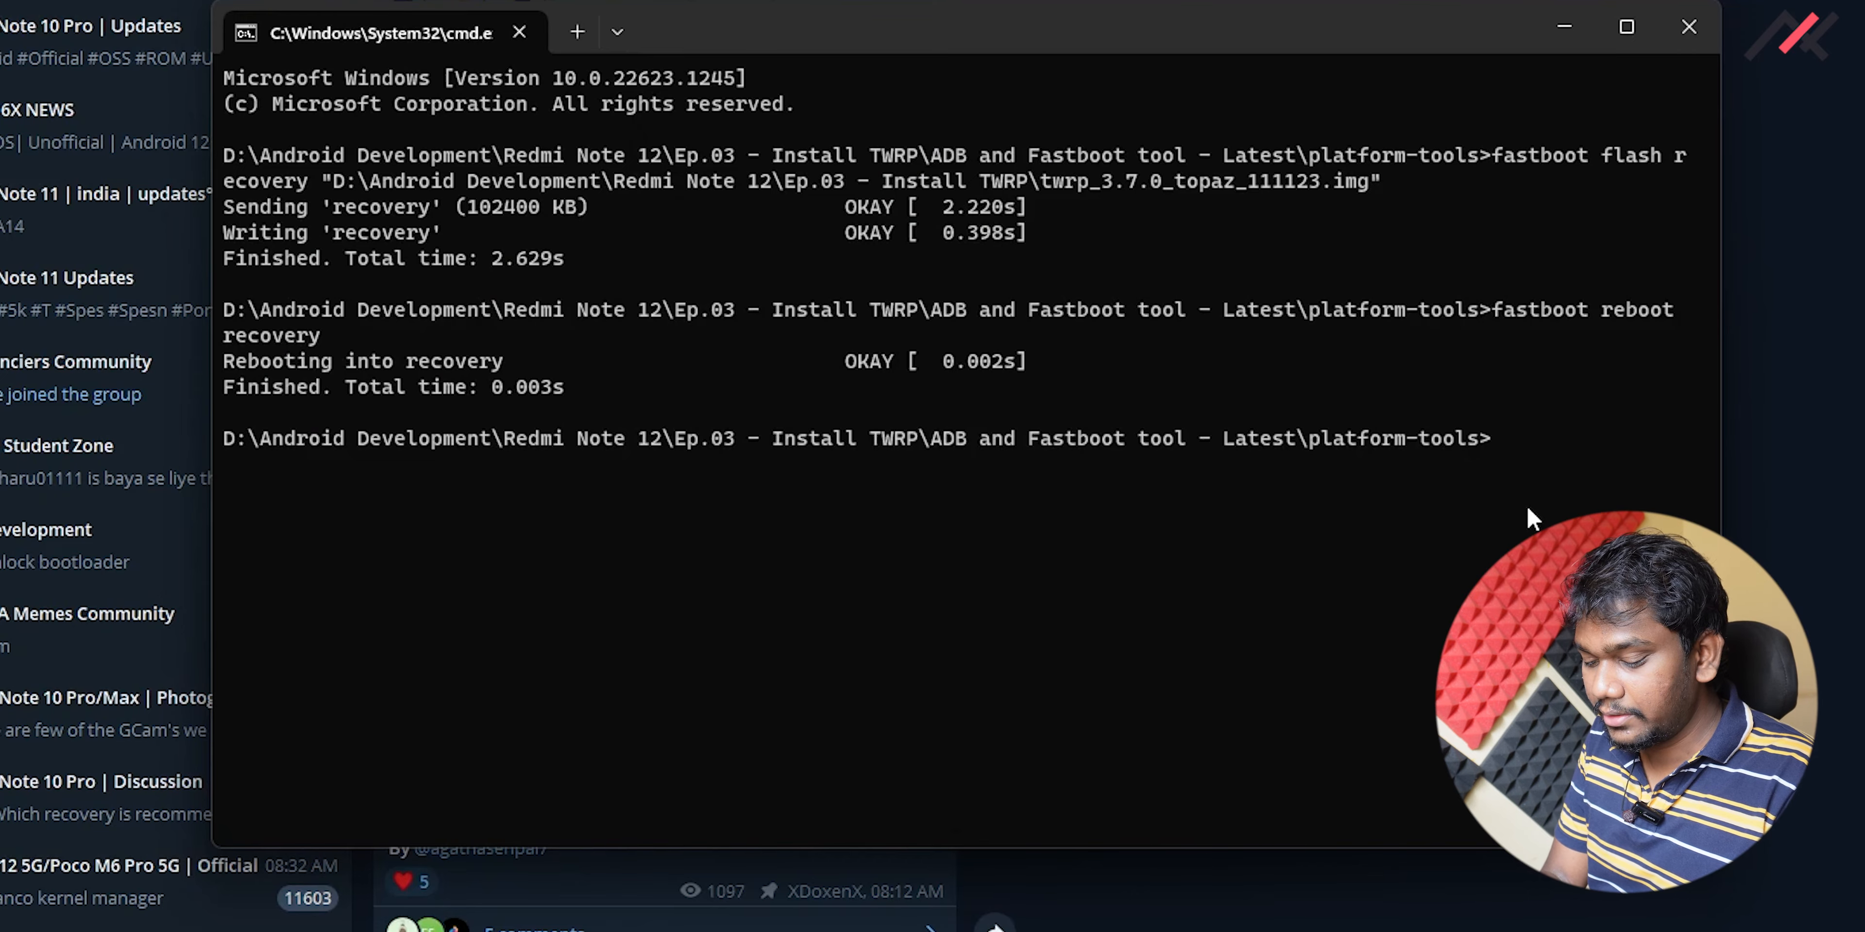
# Run adb devices to see the phone in sideload mode, then begin the adb sideload command
pyautogui.write('adb dev')
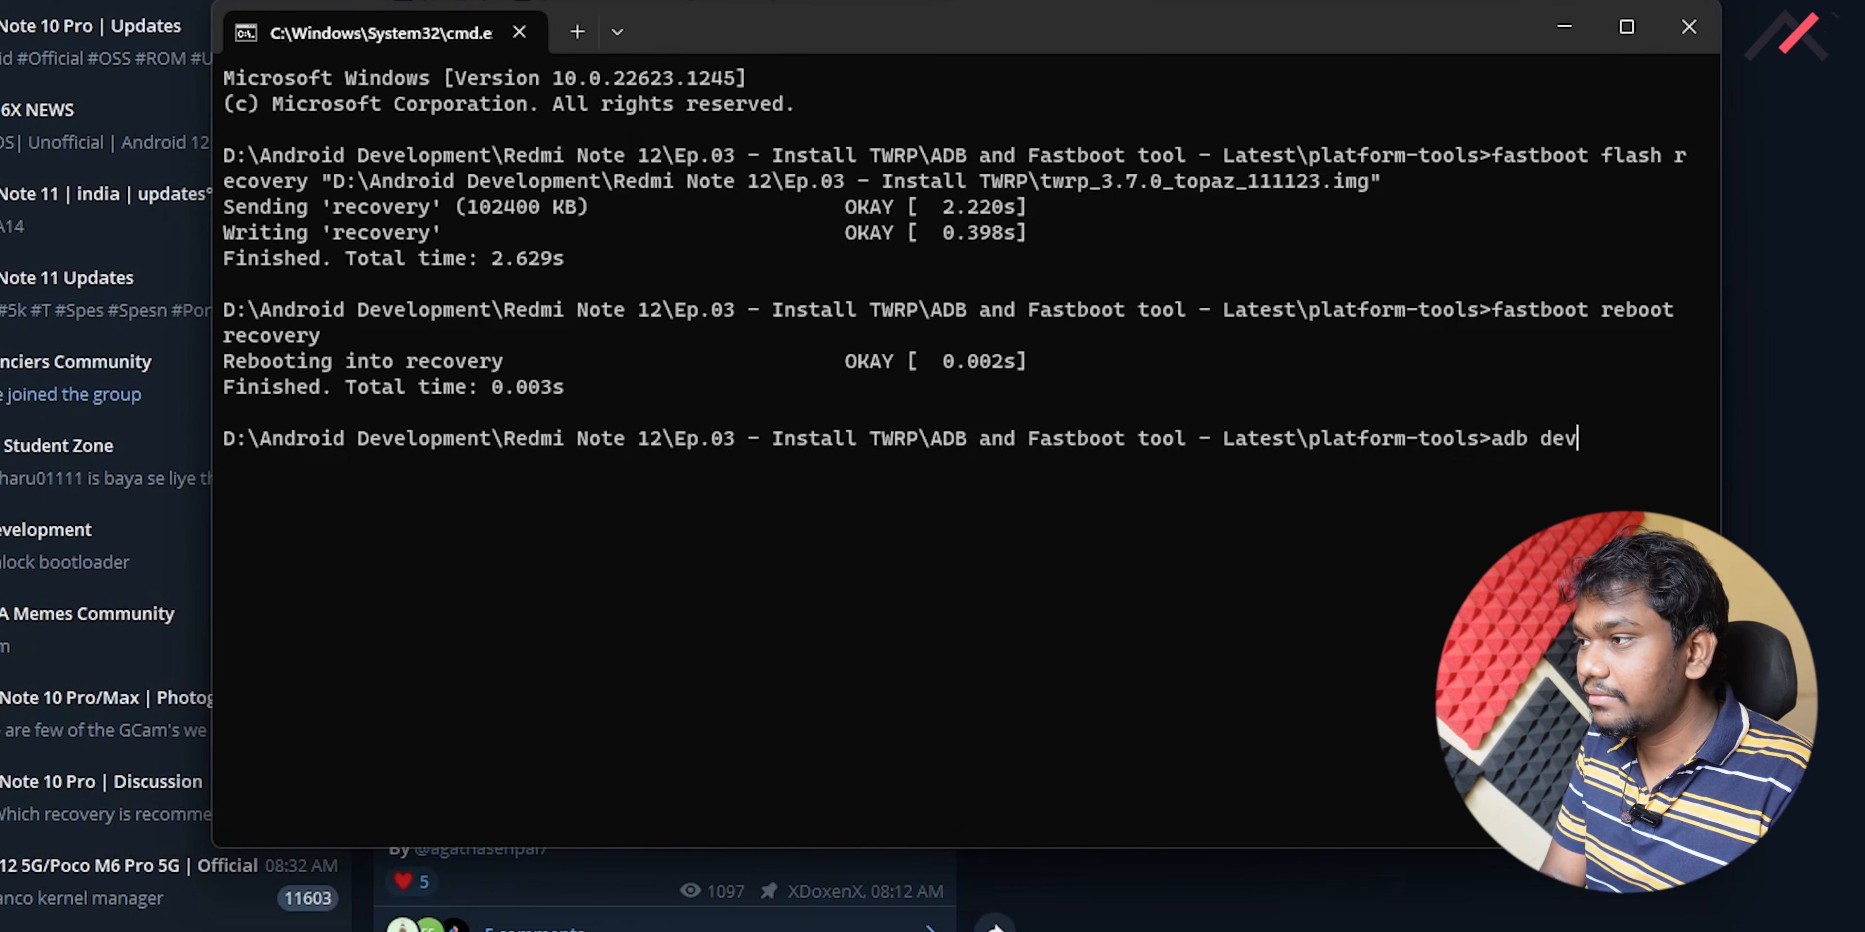
pyautogui.press('Enter')
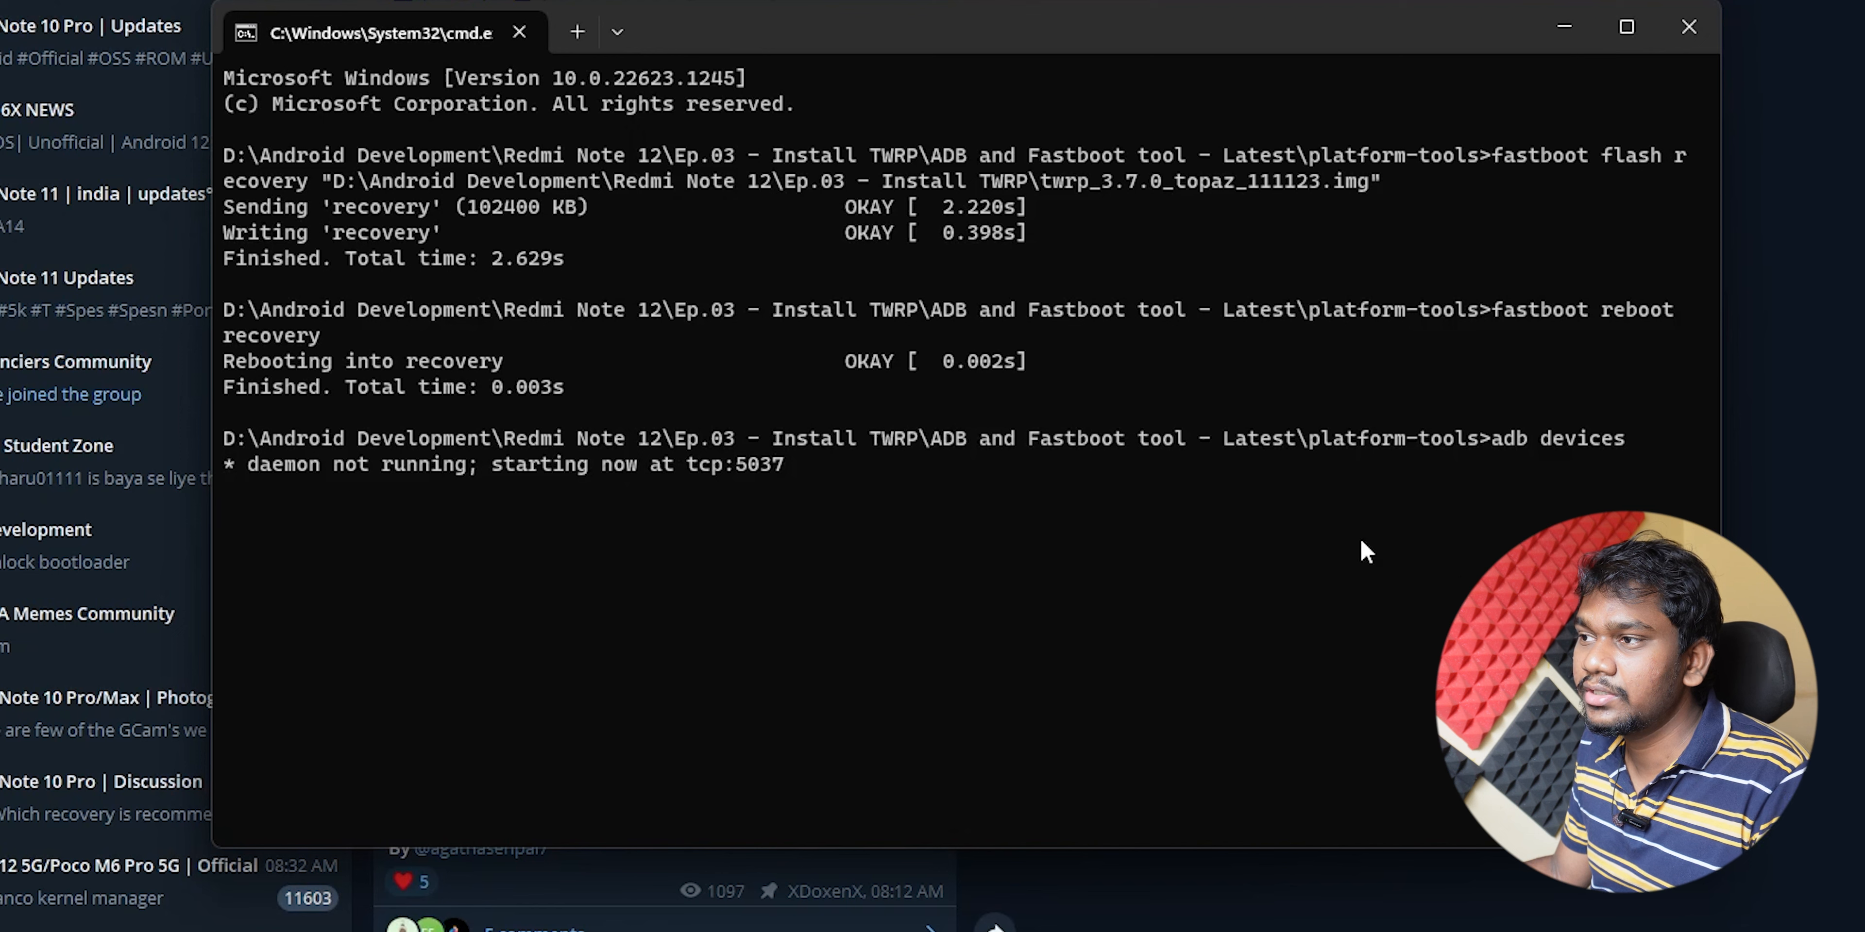
pyautogui.moveTo(1319, 272)
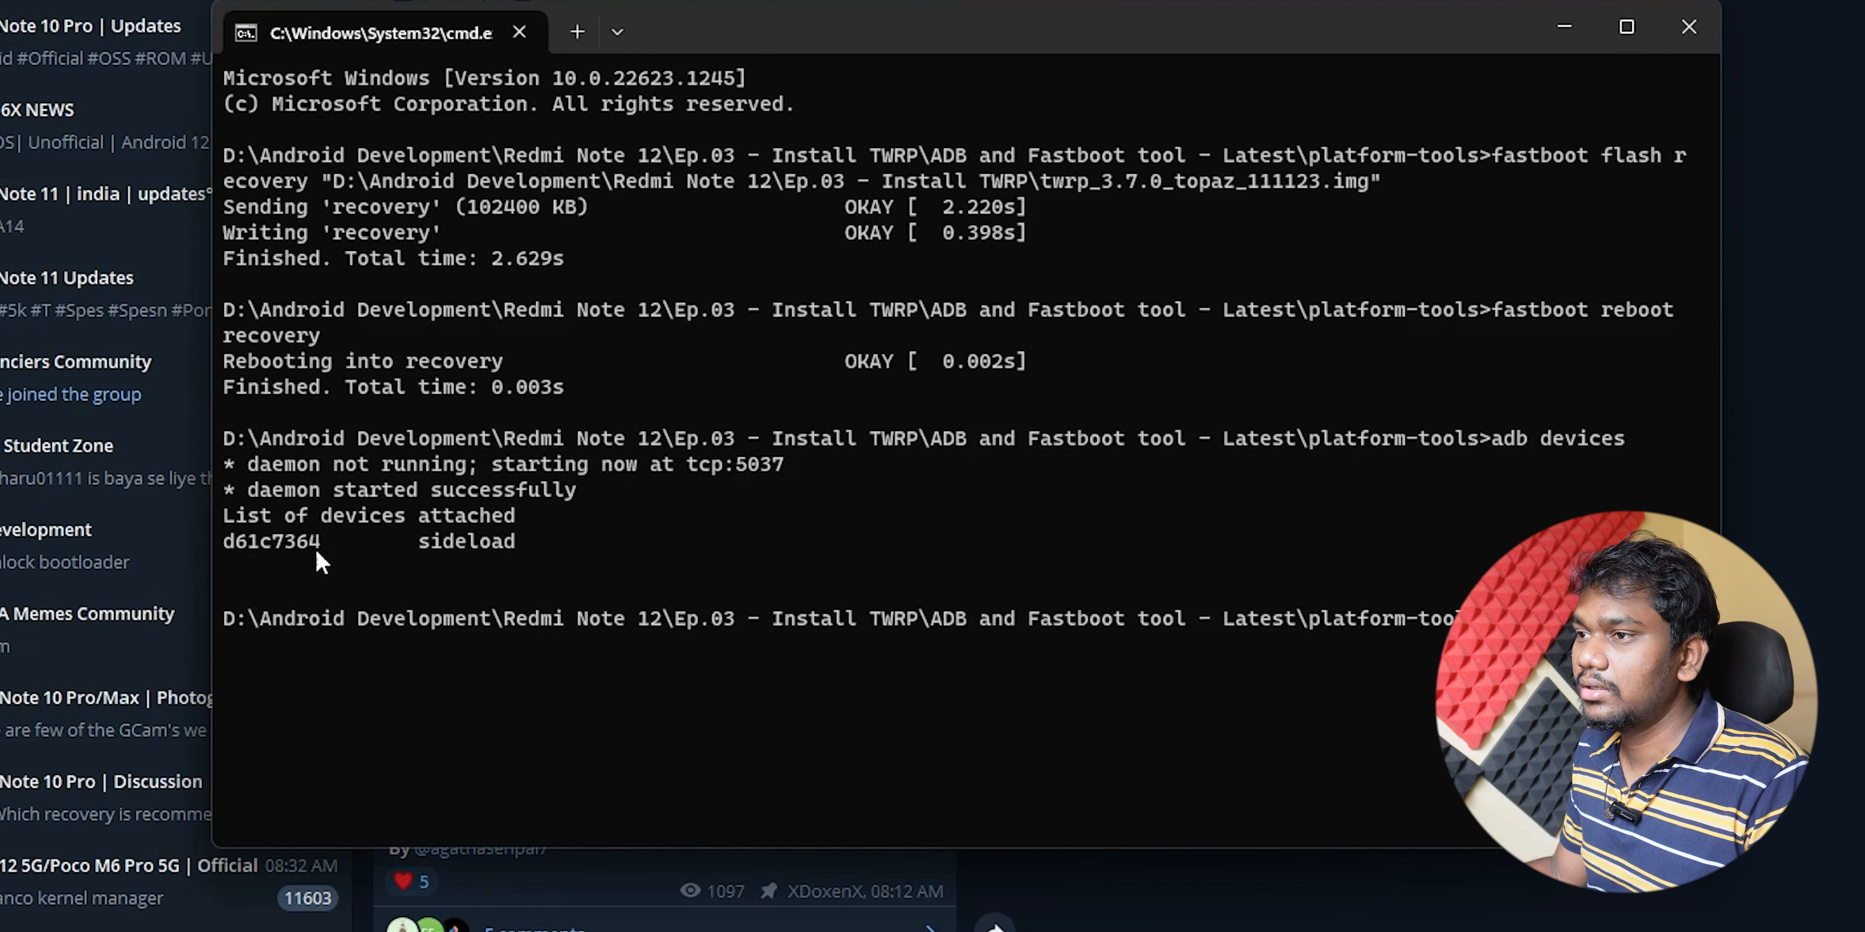
pyautogui.moveTo(374, 573)
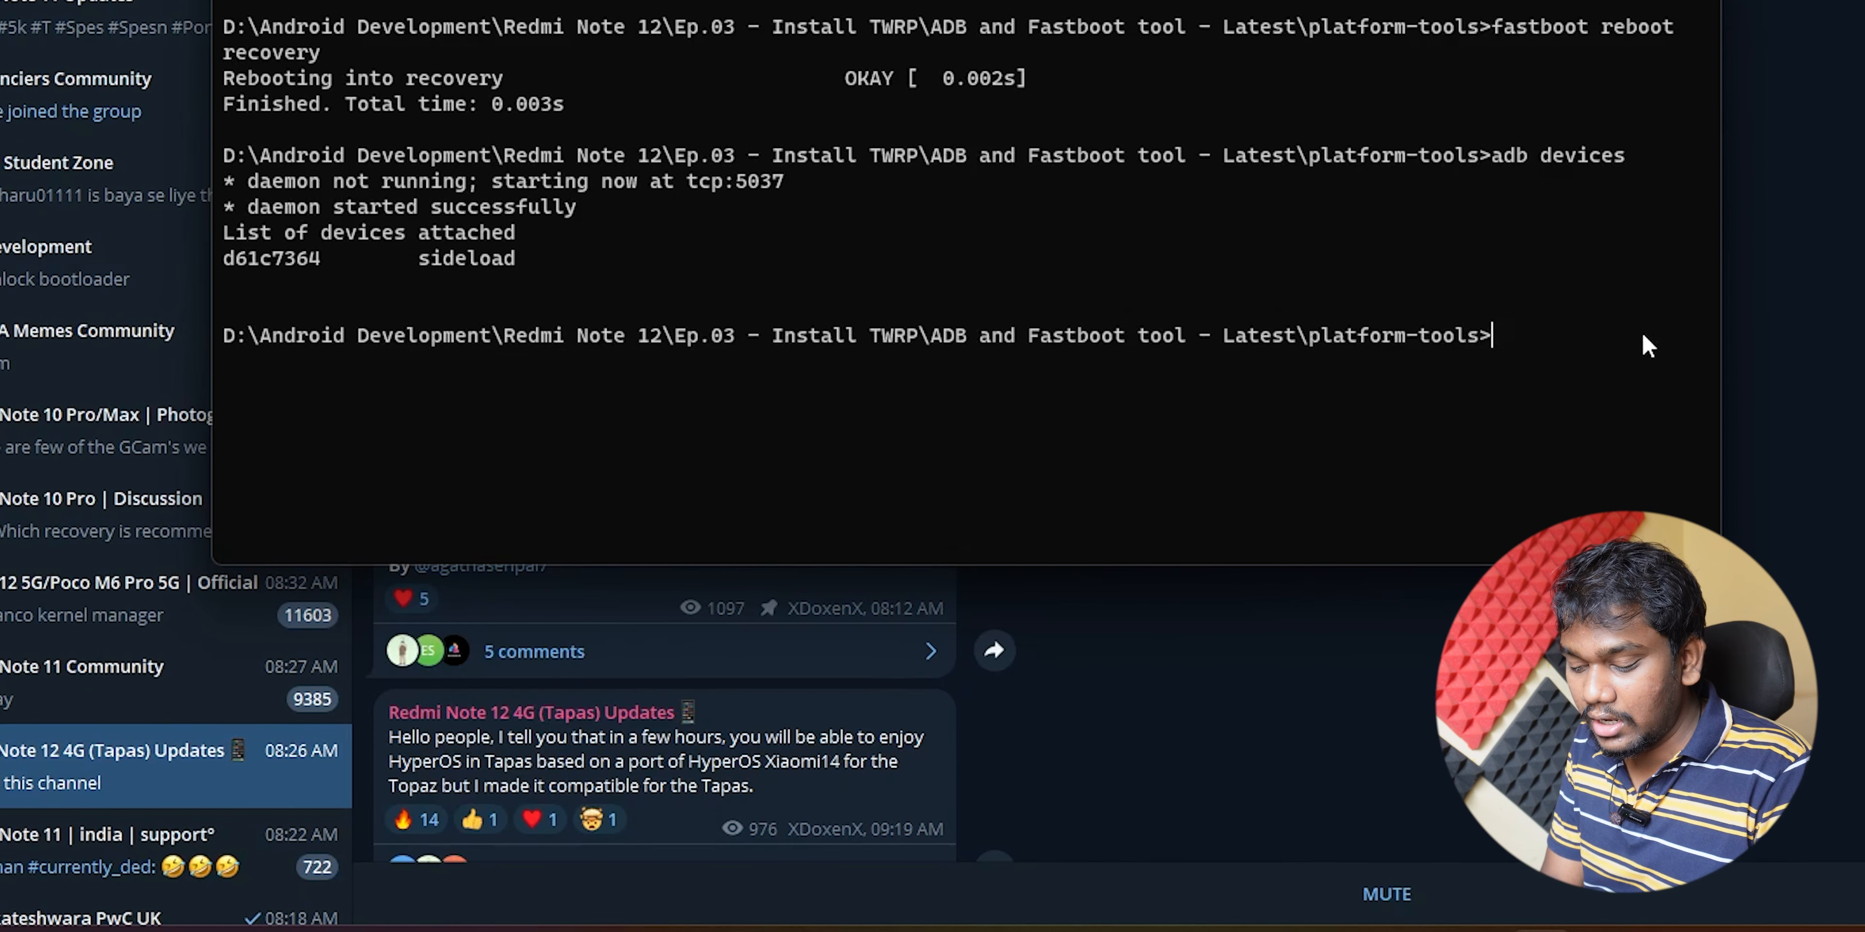
pyautogui.write('adb side')
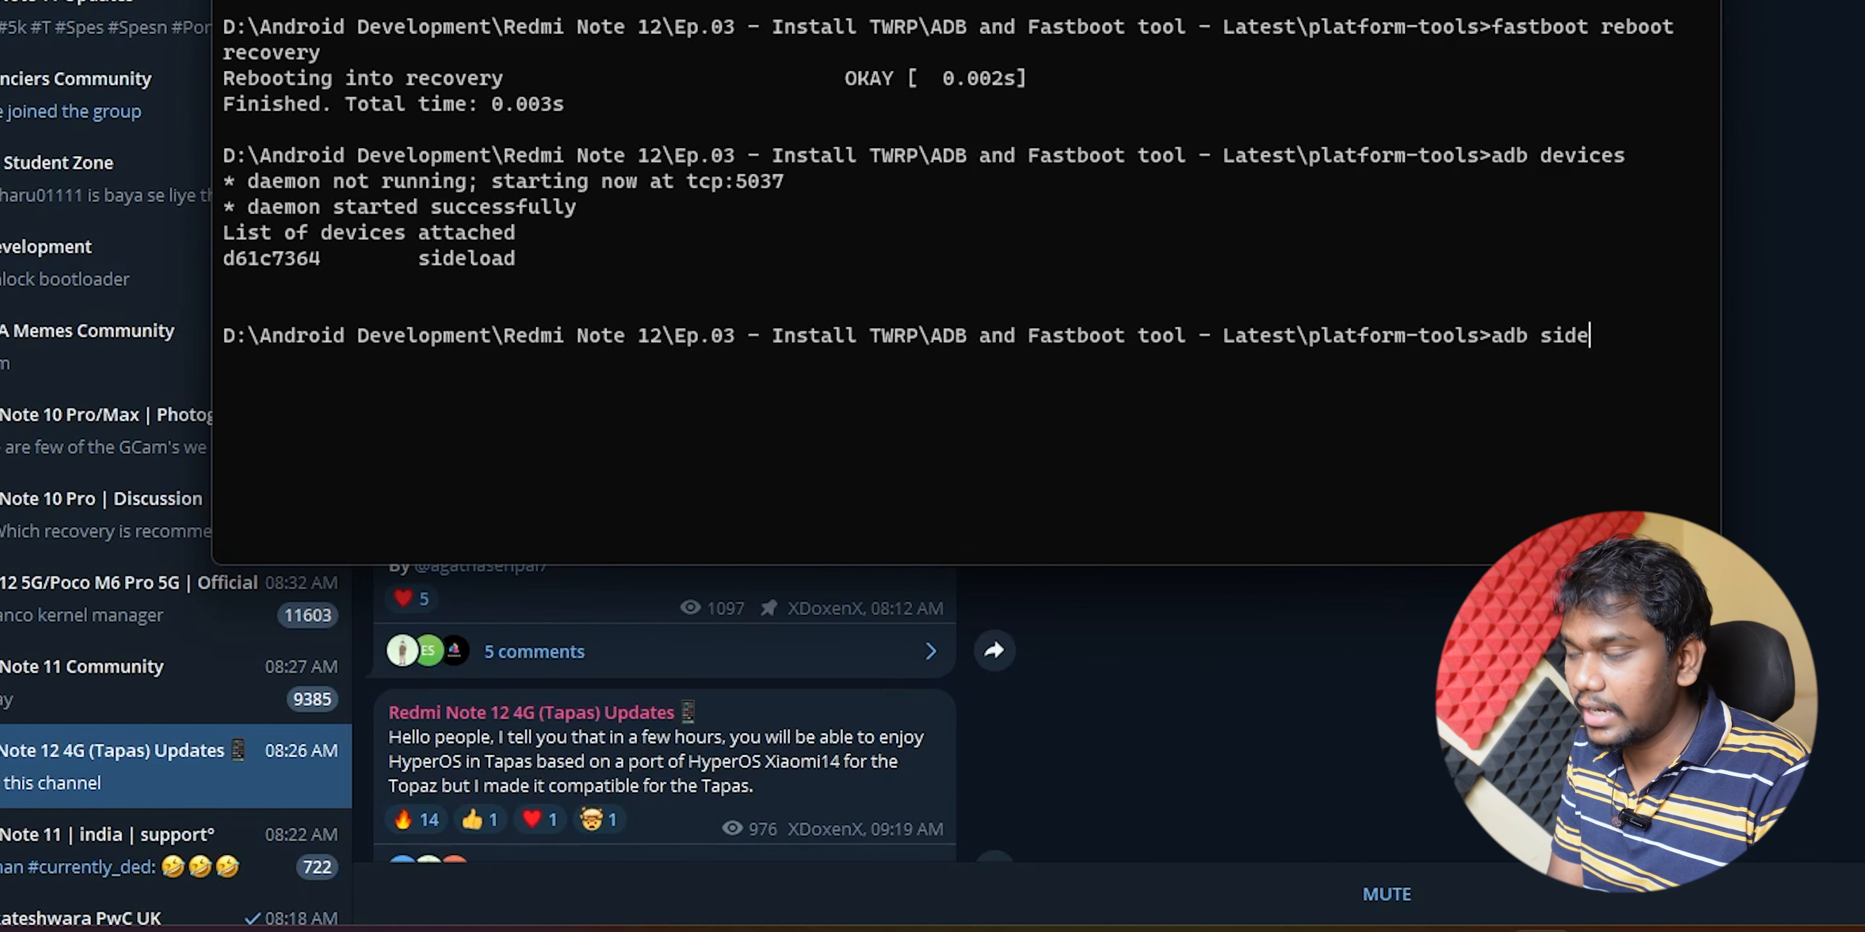
pyautogui.write('load')
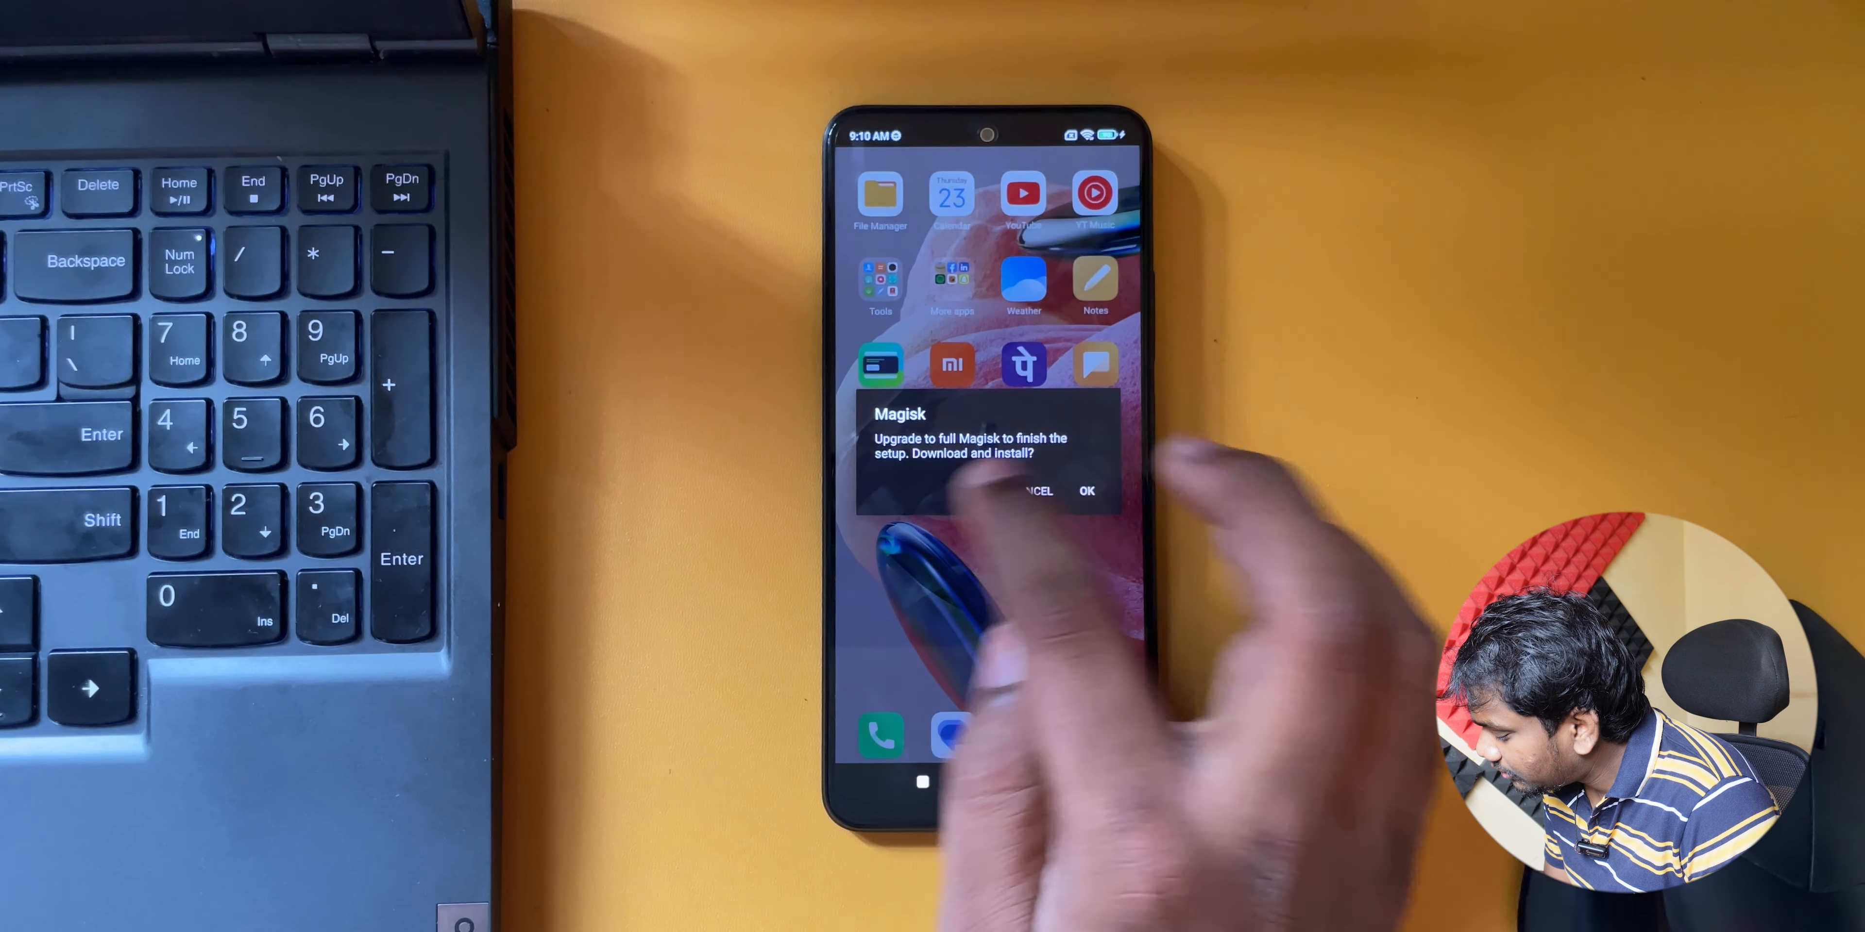
# Accept the 'Upgrade to full Magisk' prompt to download the full app
pyautogui.click(1087, 490)
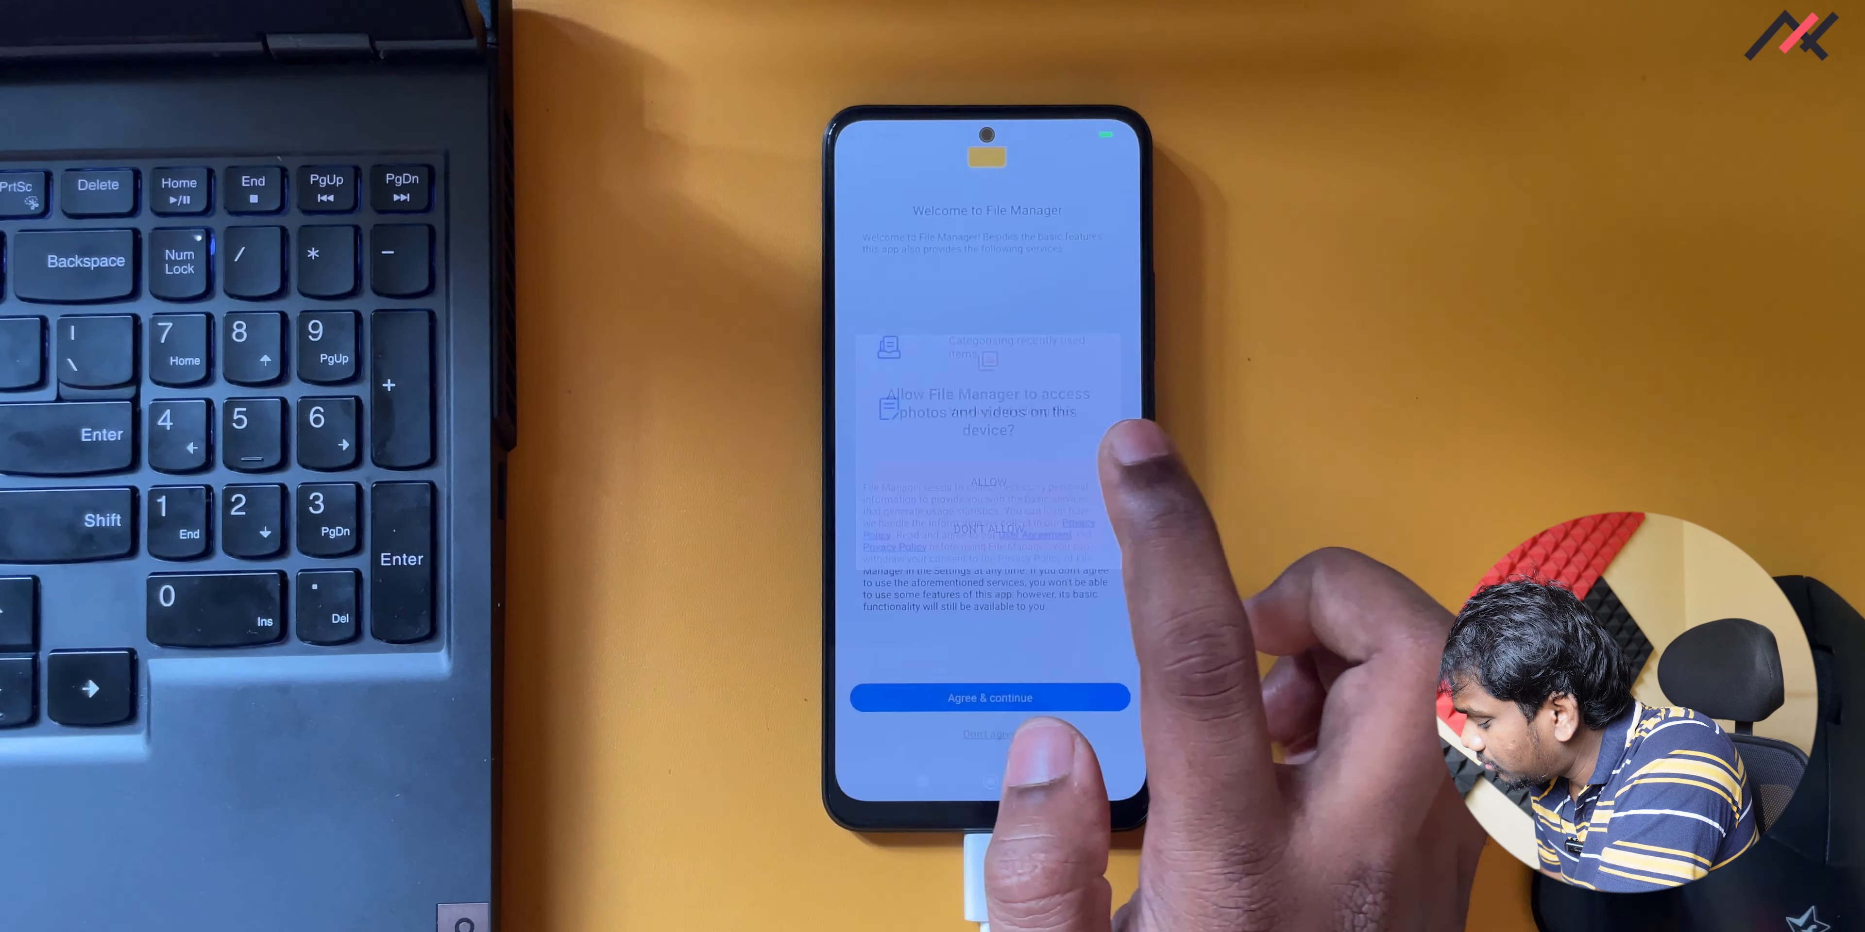
# Grant File Manager file access, install Magisk-v26.4.apk and dismiss the installed confirmation
pyautogui.click(990, 697)
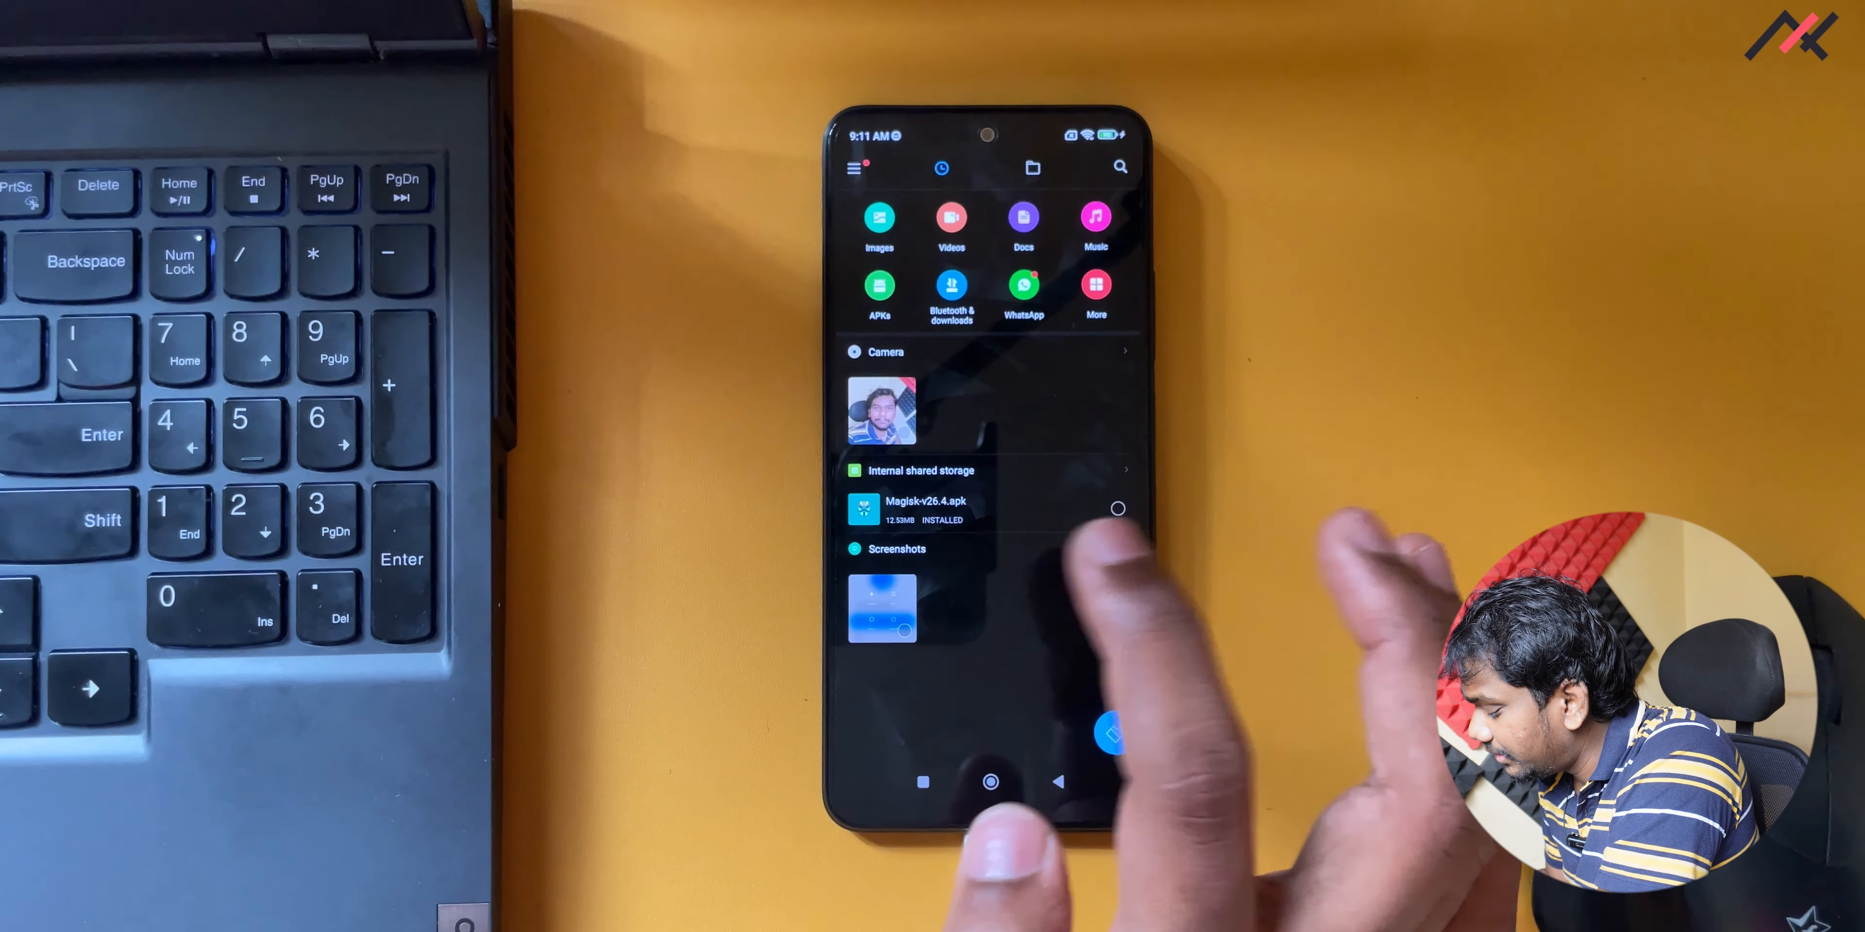
pyautogui.click(919, 509)
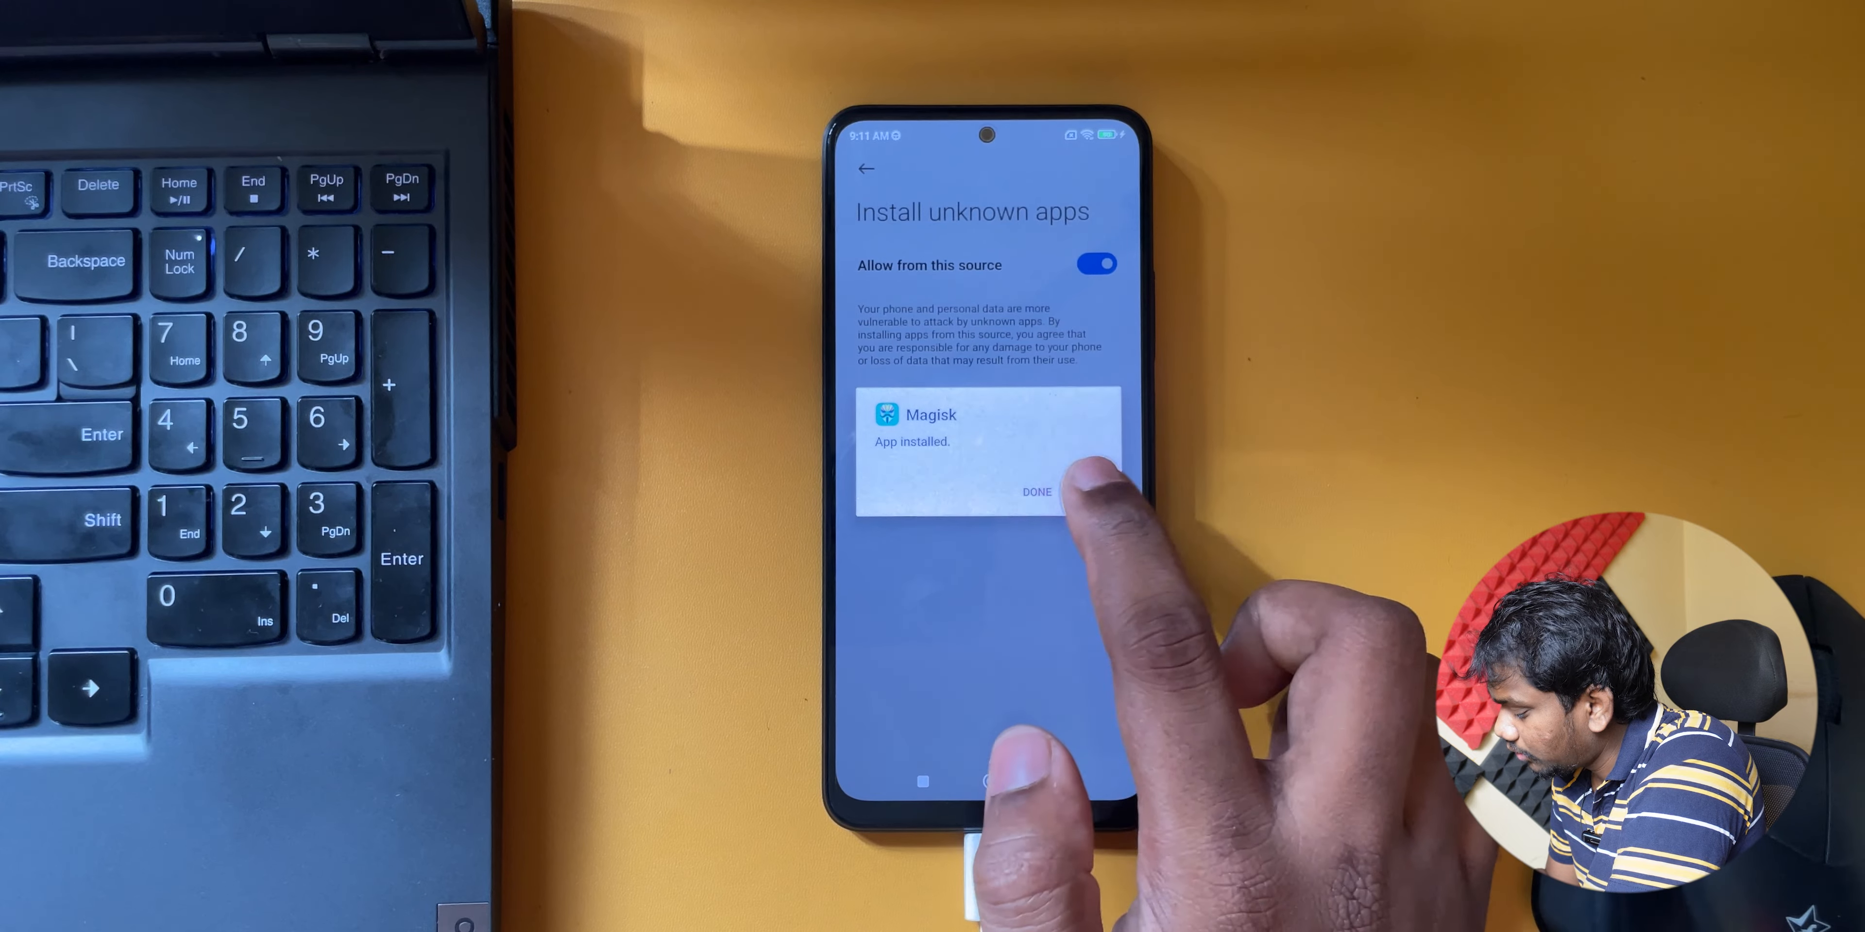
pyautogui.click(1037, 491)
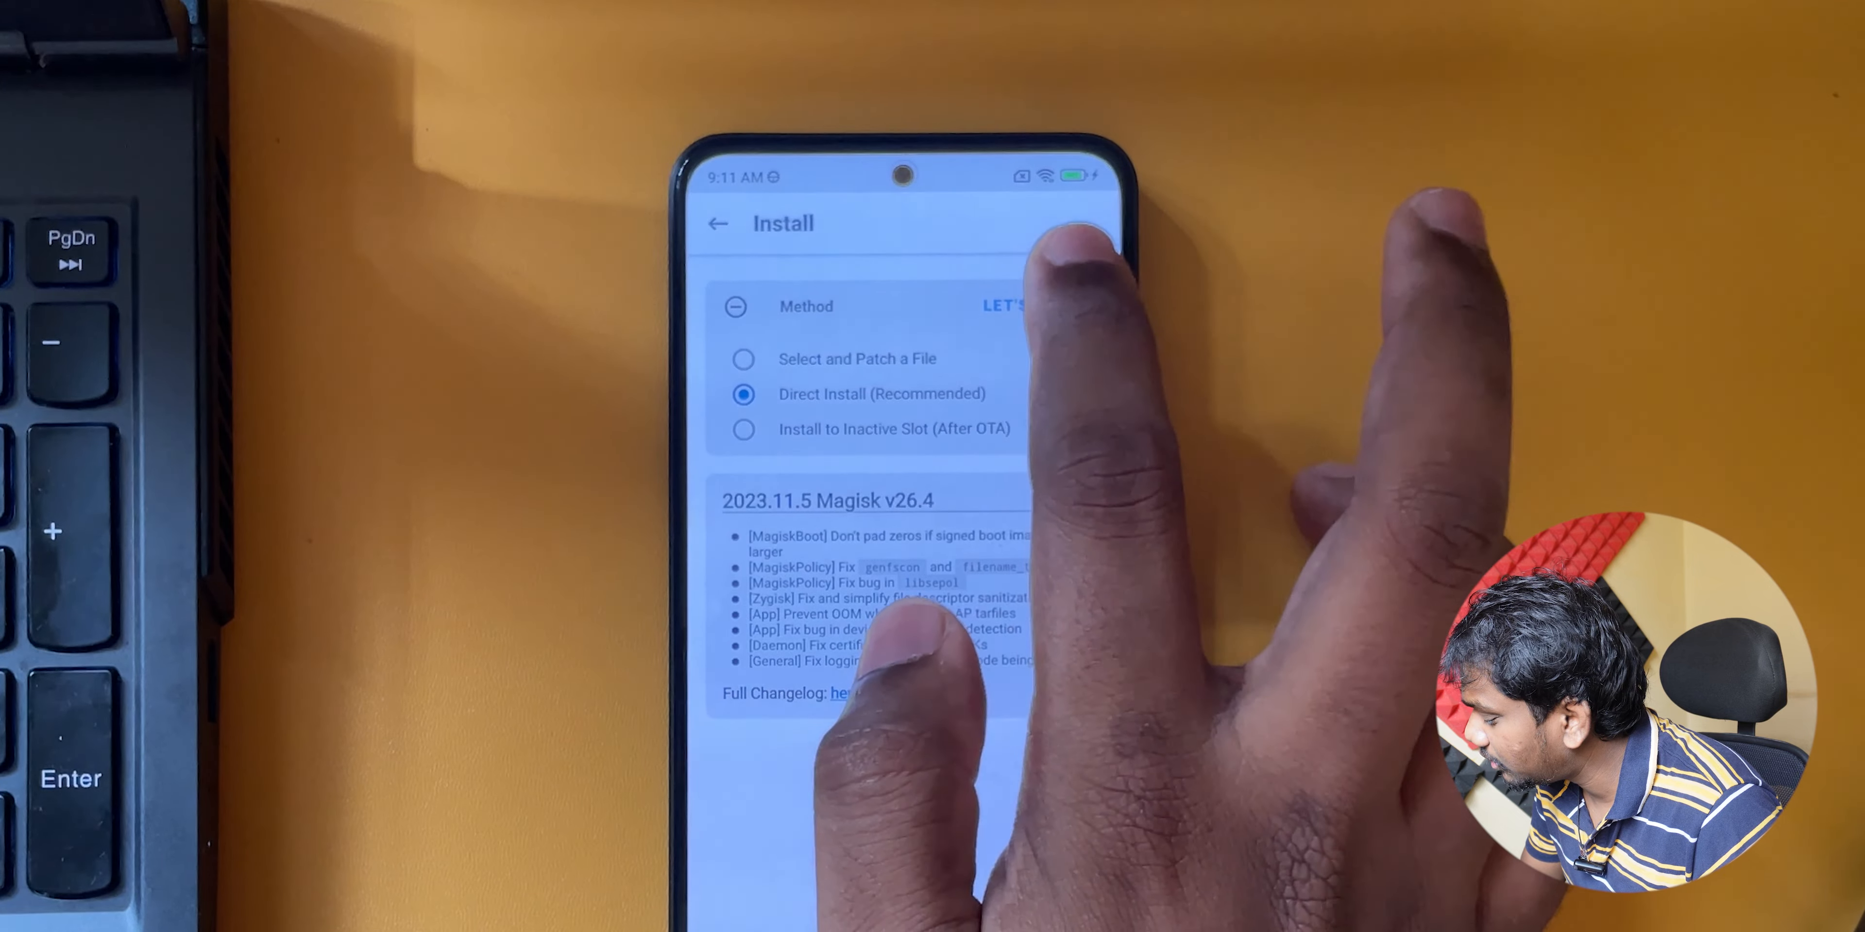
# Launch the Direct Install (Recommended) of Magisk v26.4 with Let's Go
pyautogui.click(1010, 305)
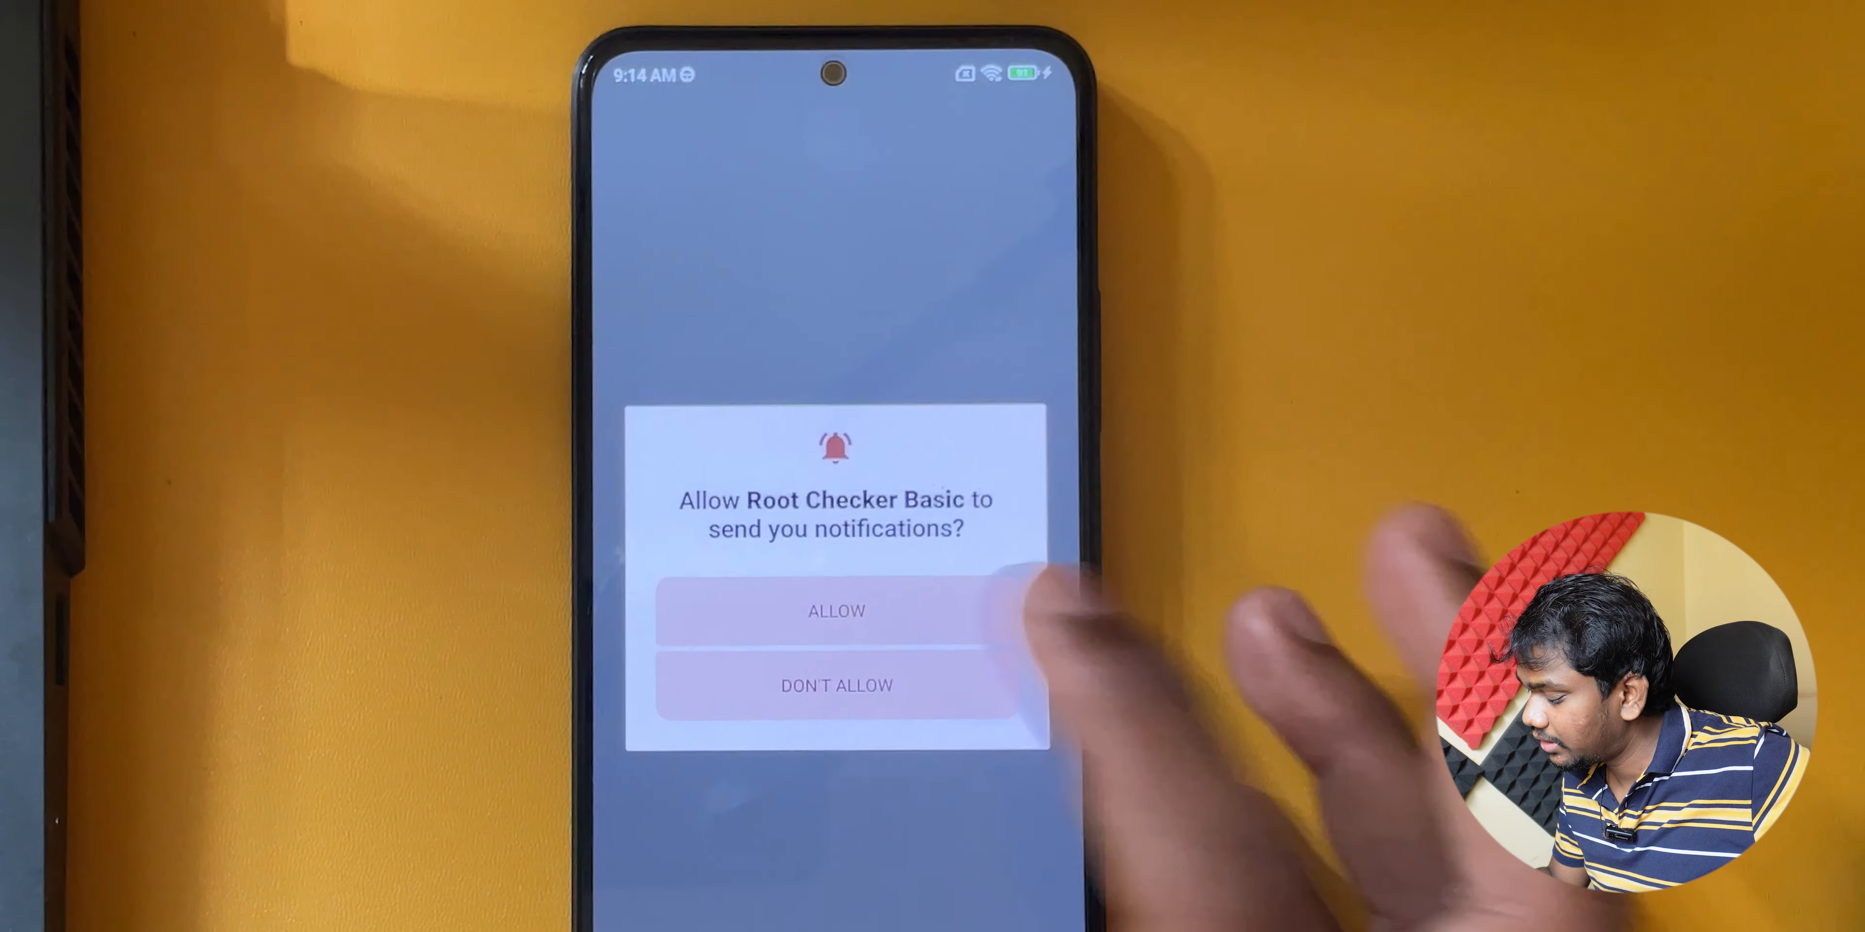
# Answer the notification prompt, verify root and grant Root Checker Basic superuser access
pyautogui.click(838, 623)
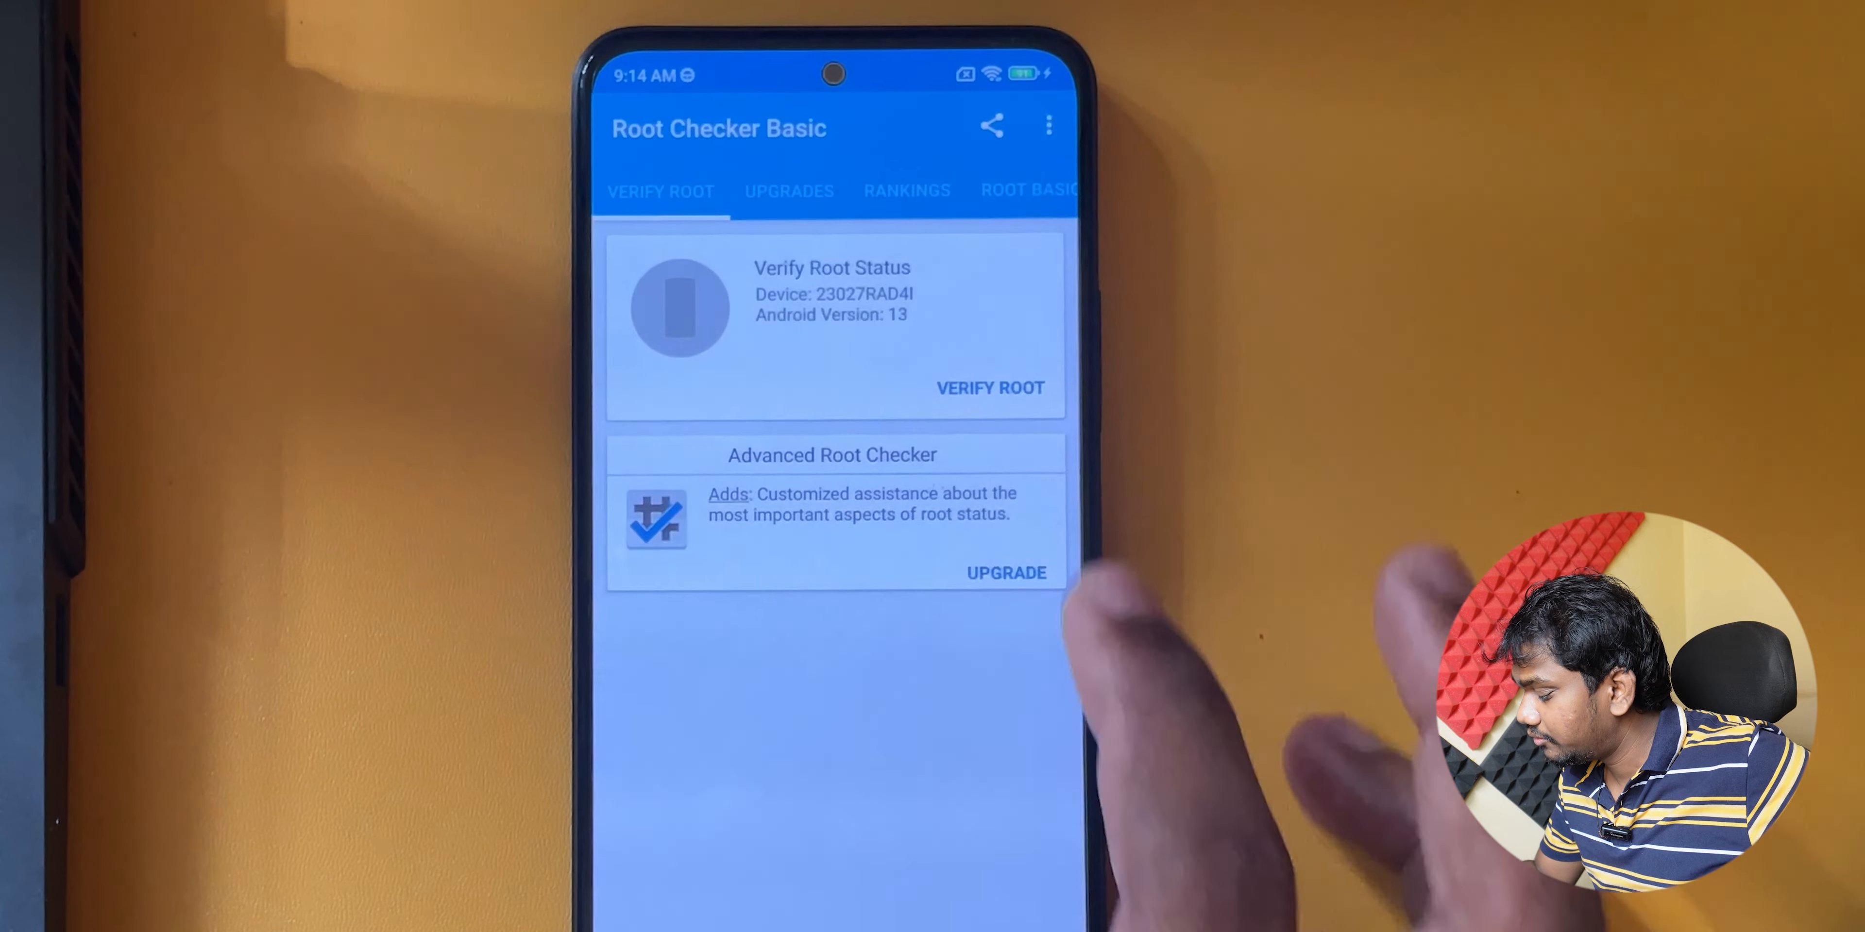
pyautogui.click(991, 387)
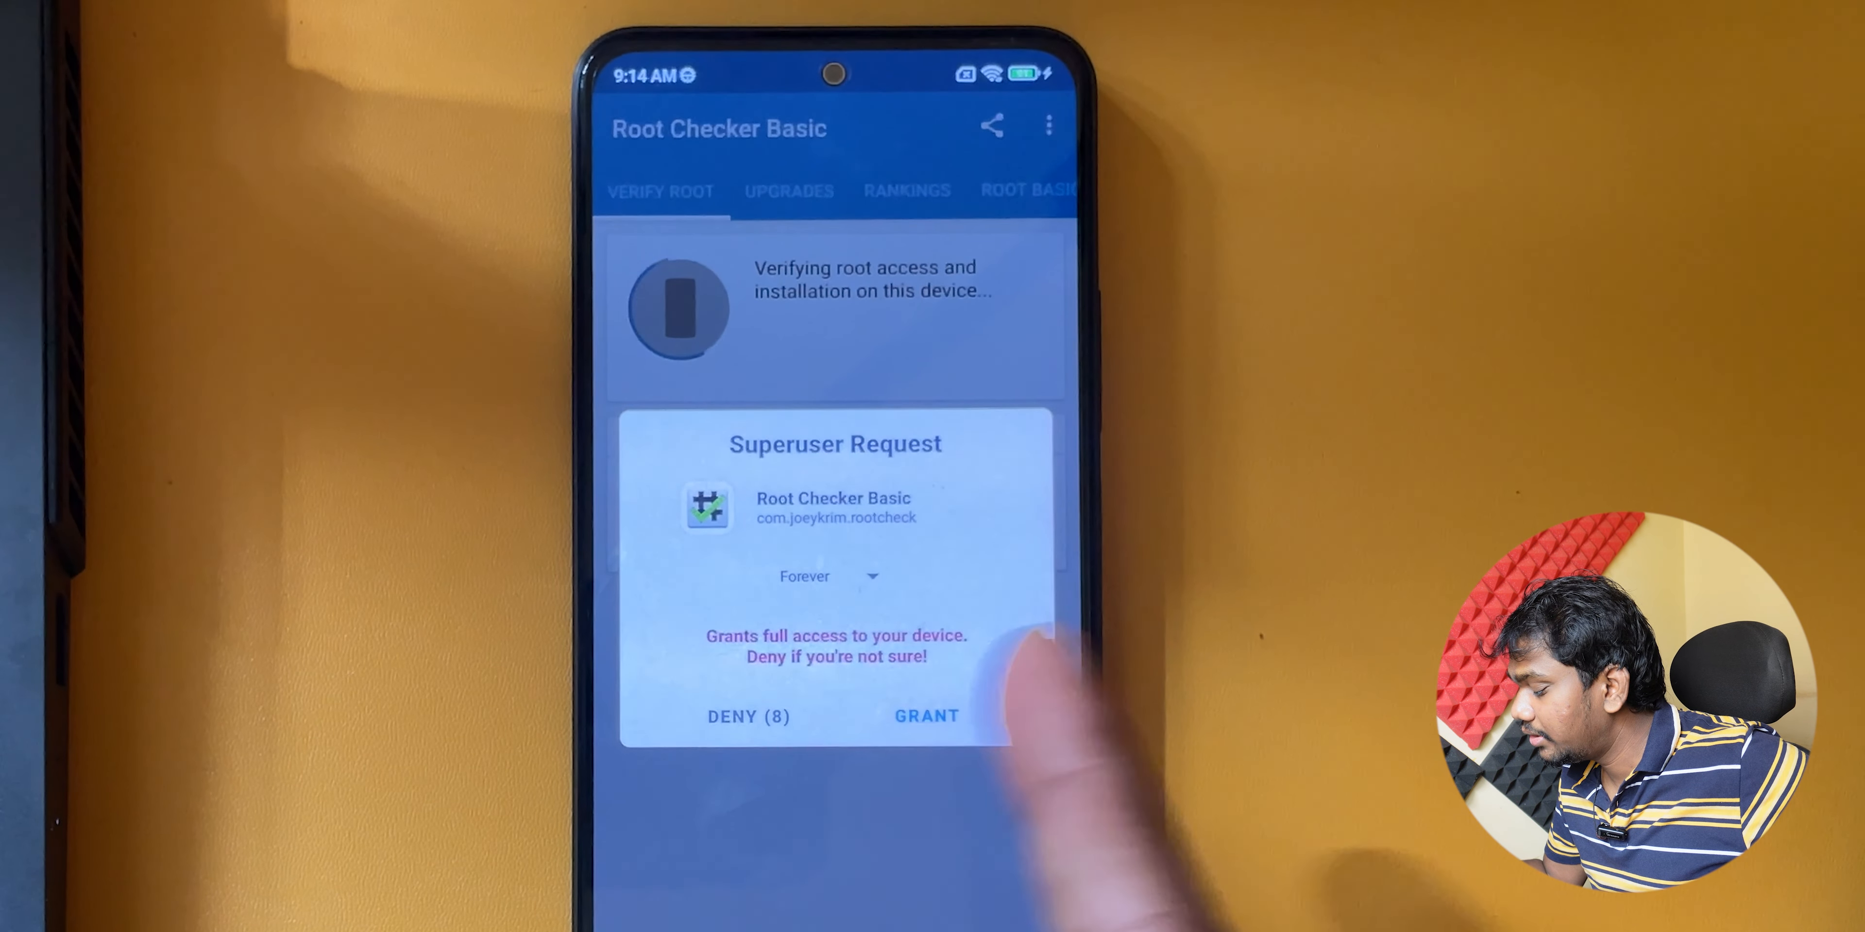
pyautogui.click(927, 717)
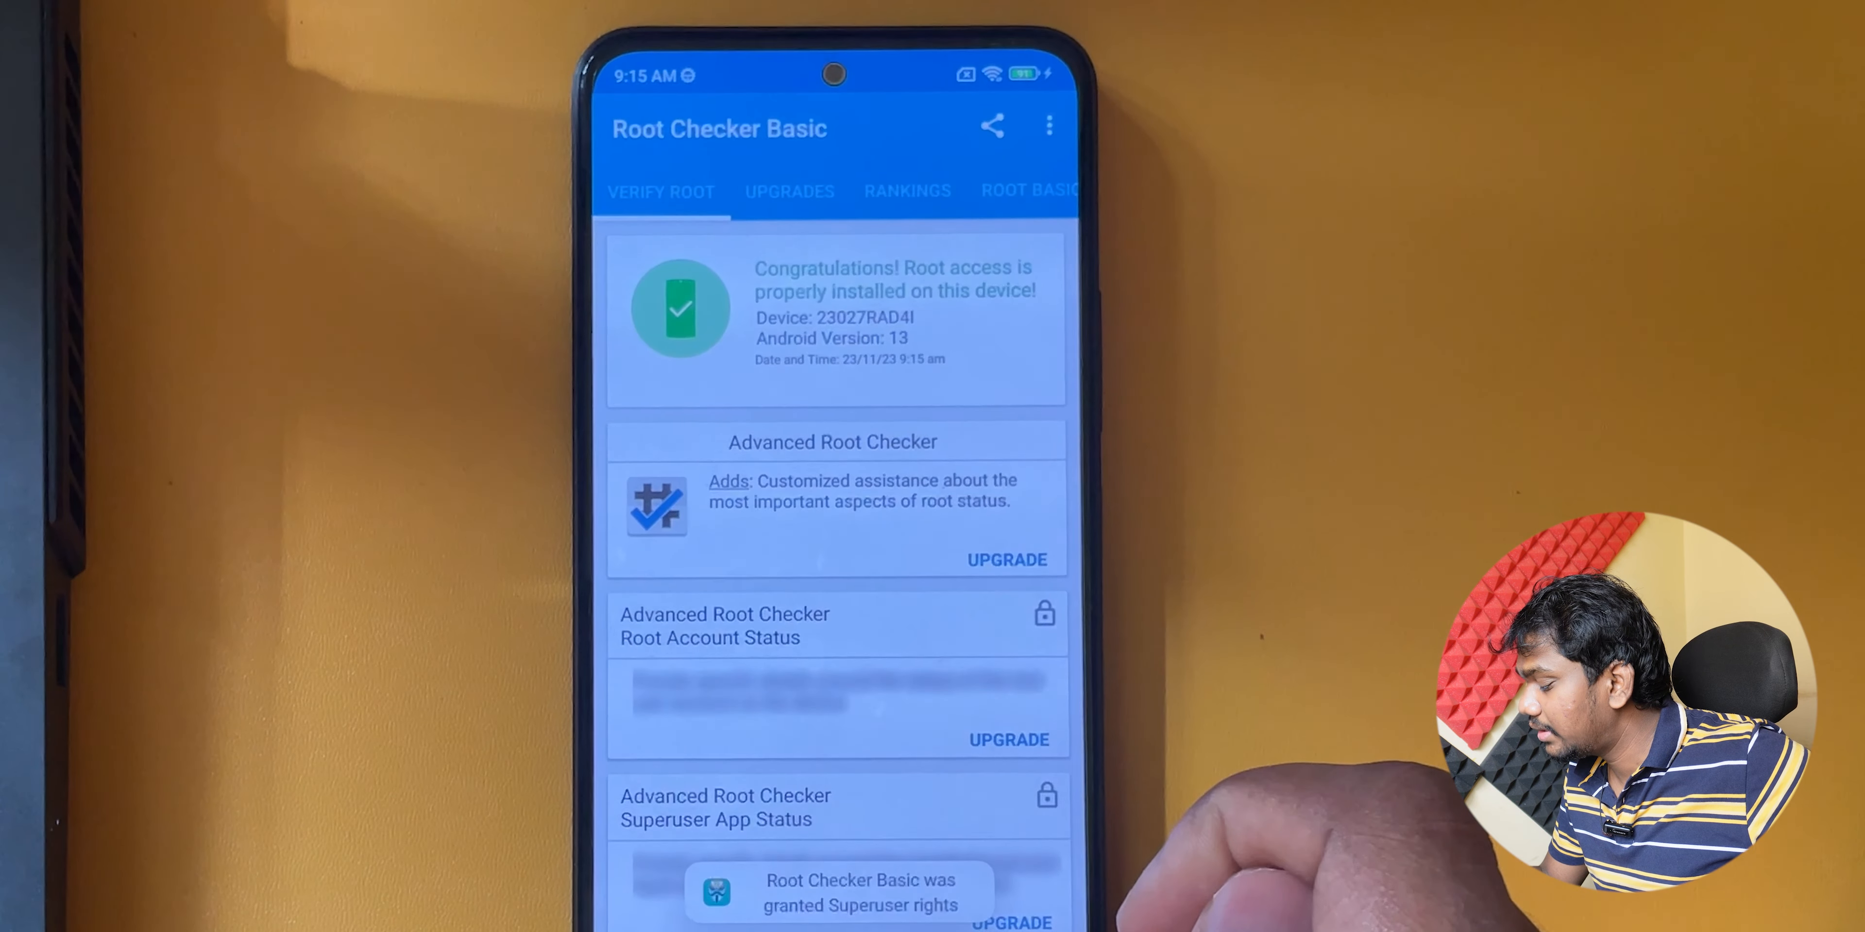